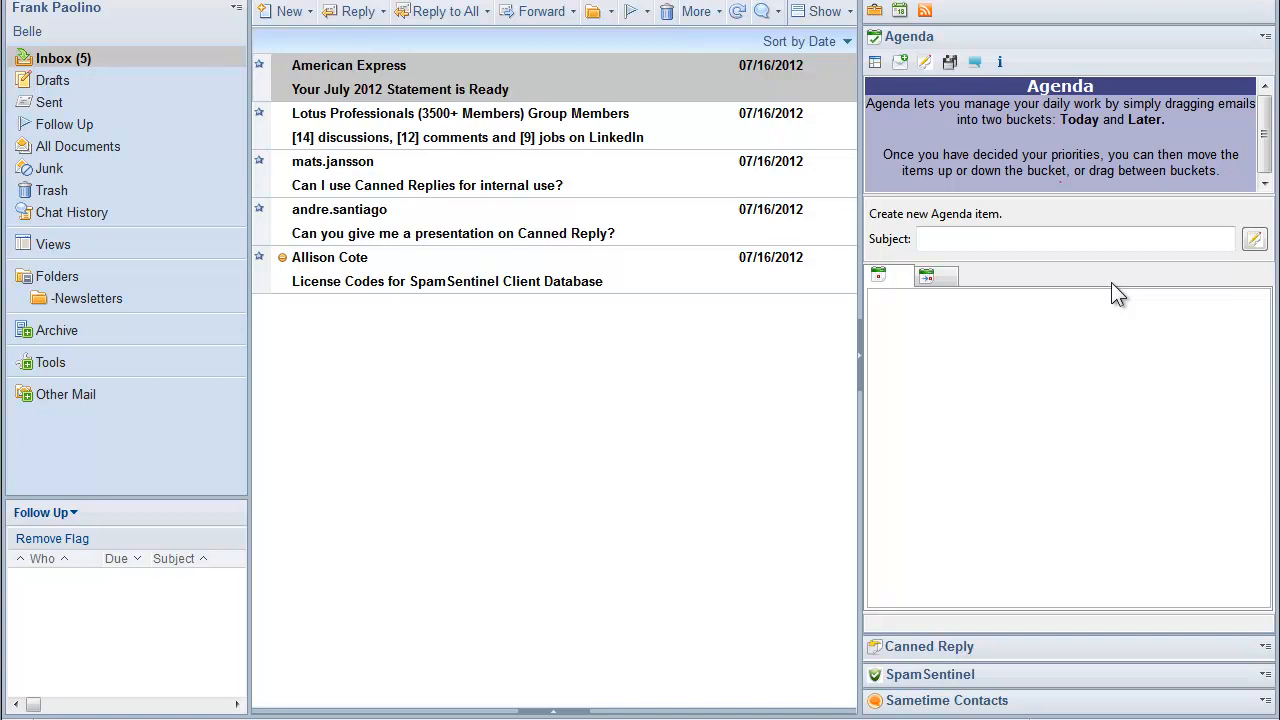
{"action": "mouse_move", "coordinate": [904, 298]}
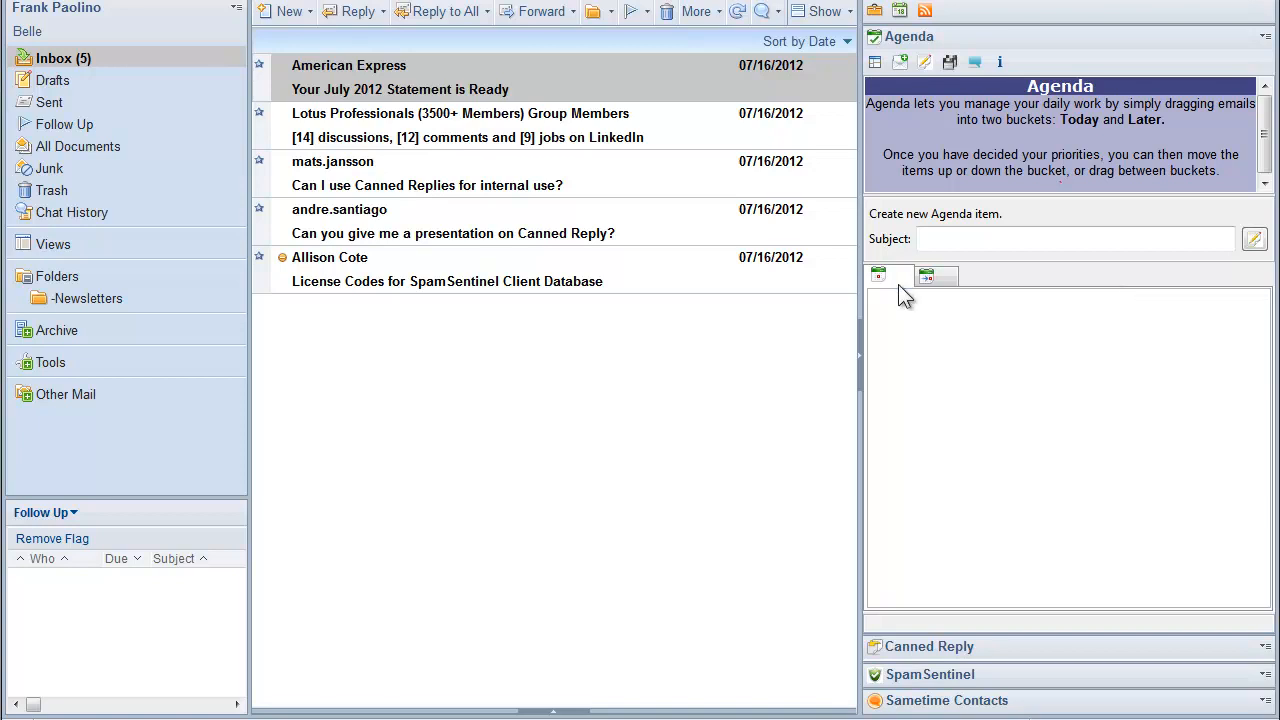
{"action": "mouse_move", "coordinate": [640, 330]}
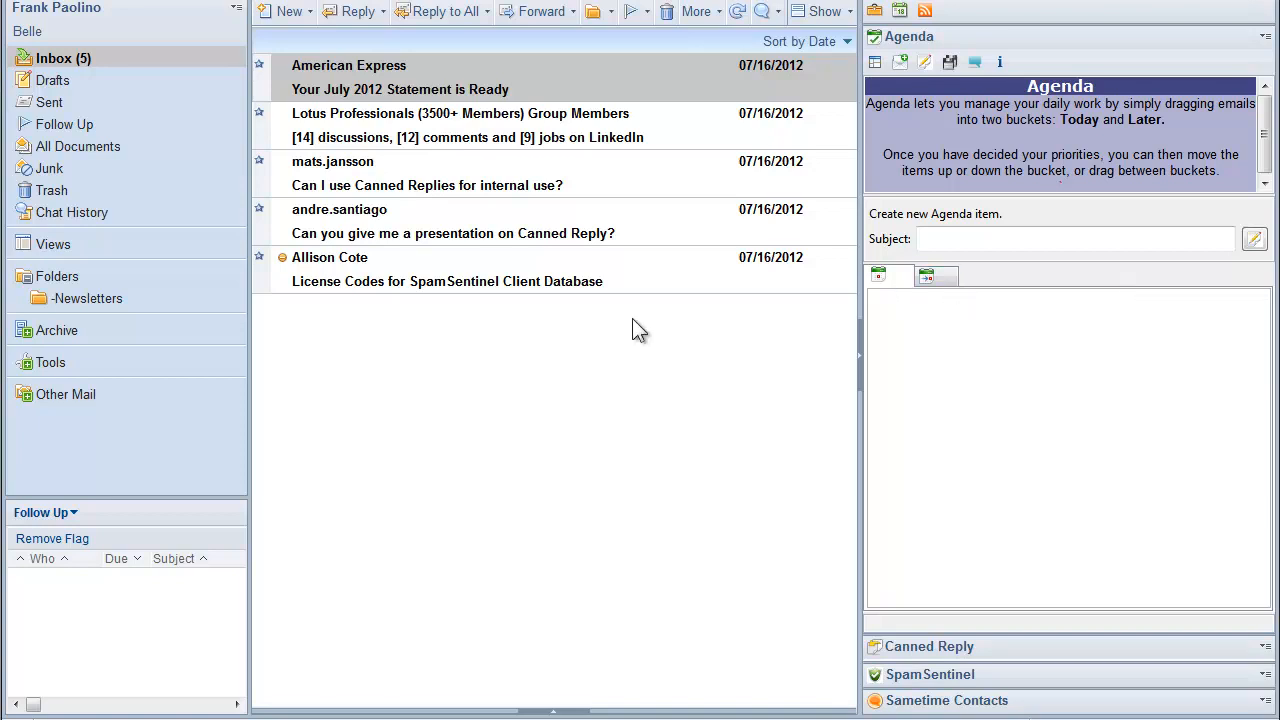
{"action": "mouse_move", "coordinate": [470, 190]}
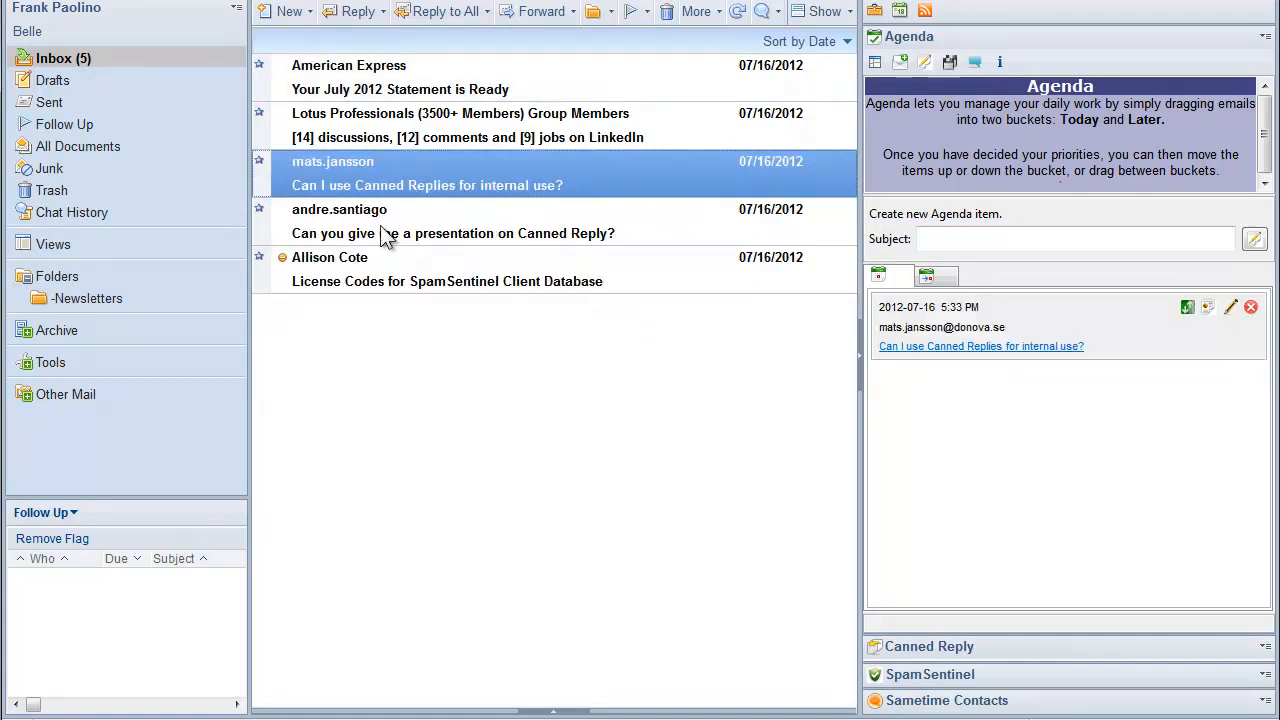
- Place the Canned Replies email into the Agenda's Today bucket alongside the other emails
{"action": "left_click", "coordinate": [452, 220]}
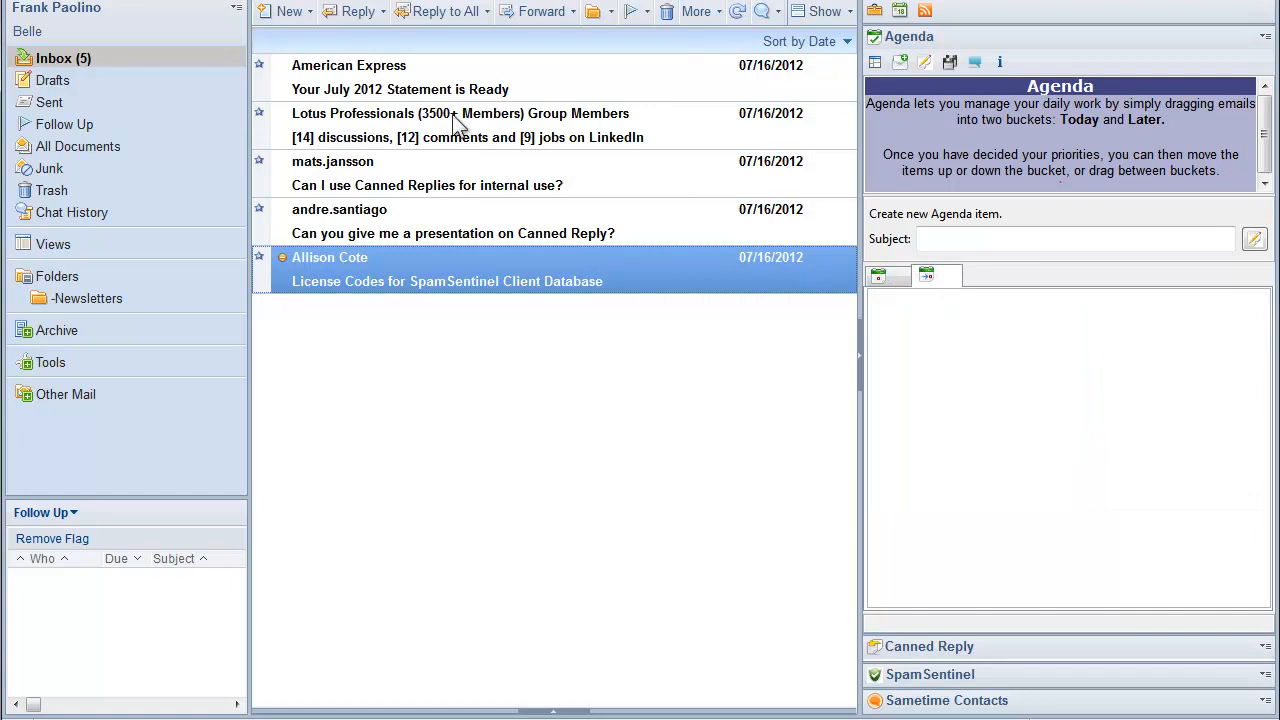
{"action": "left_click", "coordinate": [460, 112]}
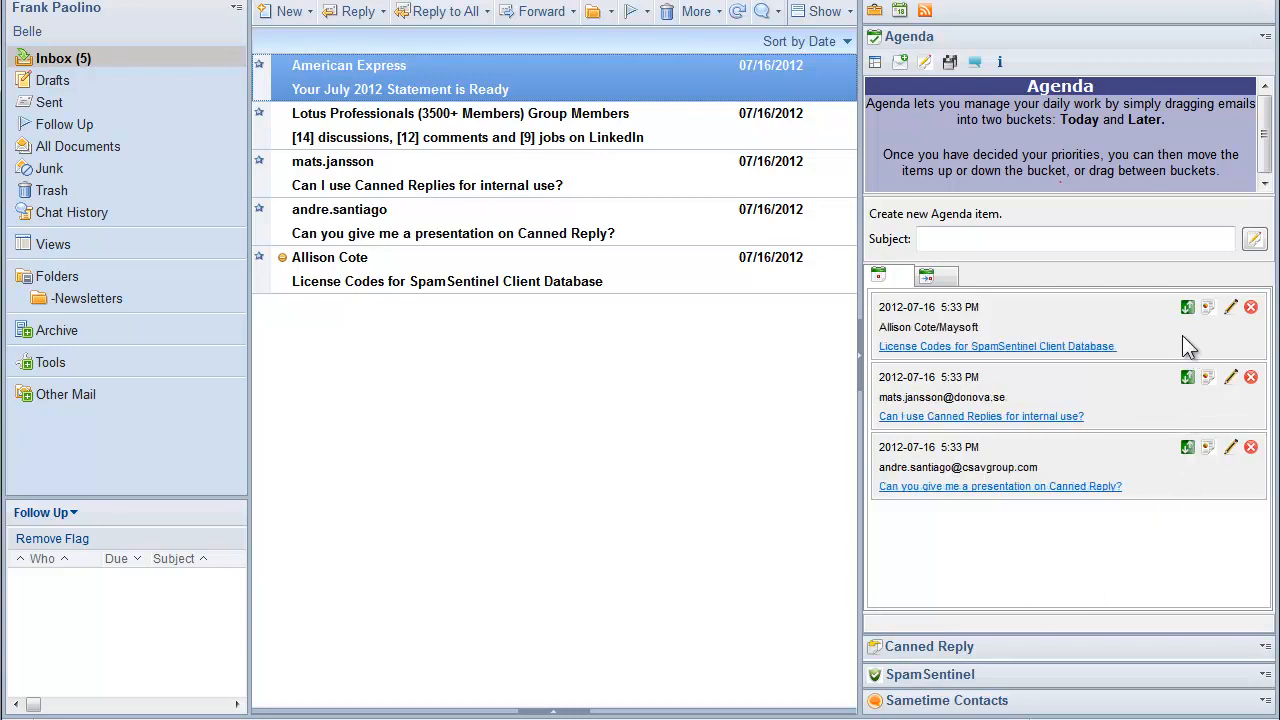
{"action": "mouse_move", "coordinate": [1232, 308]}
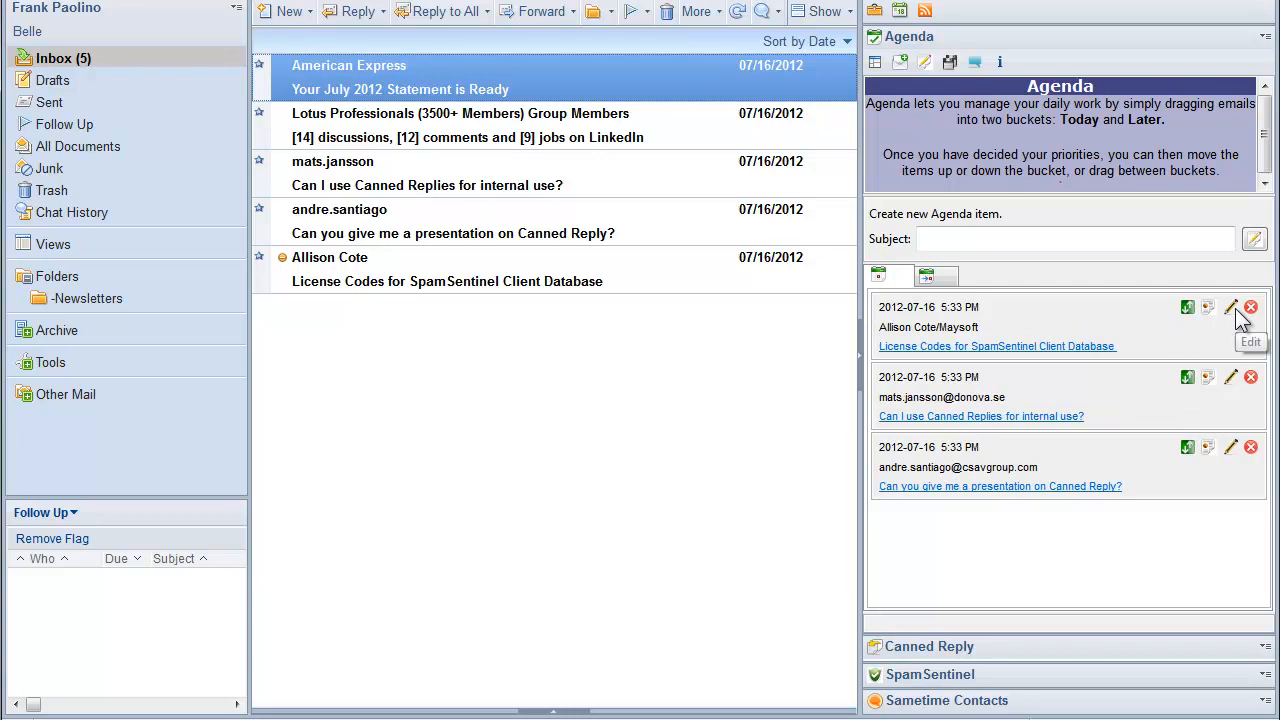
- Edit the License Codes item so its subject reads 'Provide new License Codes'
{"action": "left_click", "coordinate": [1232, 308]}
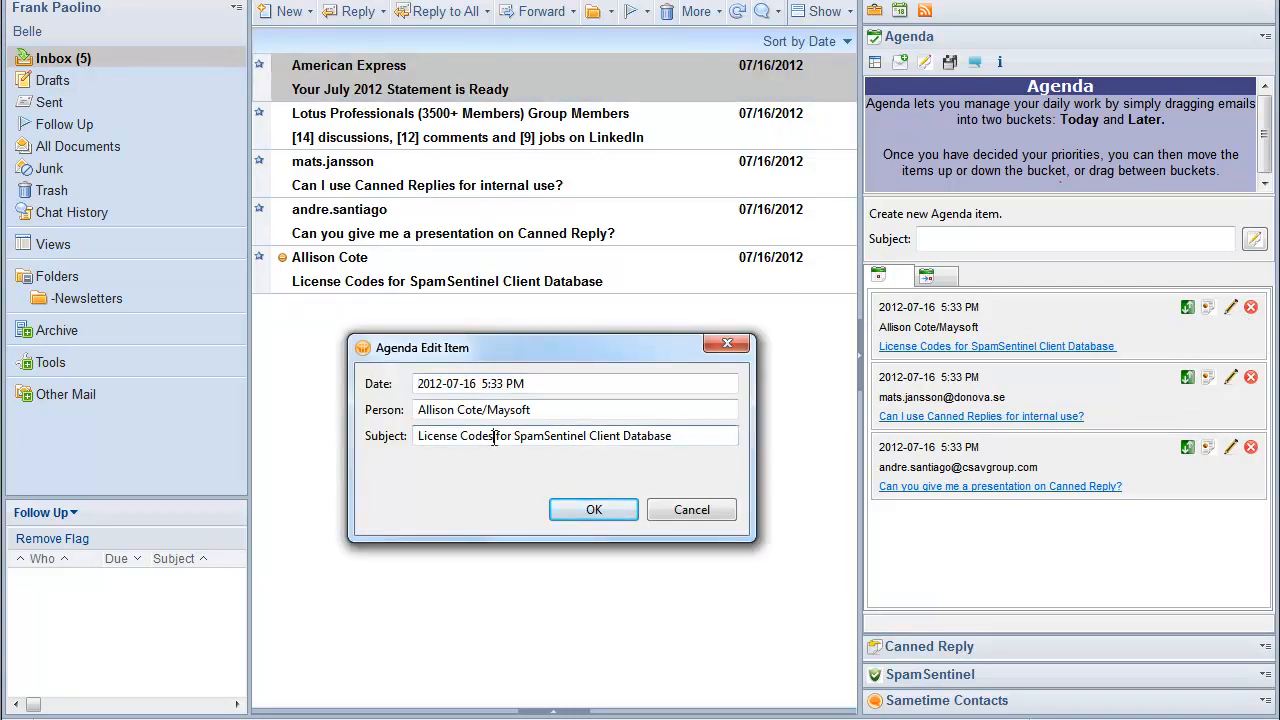
{"action": "type", "text": "Provide new License Codes"}
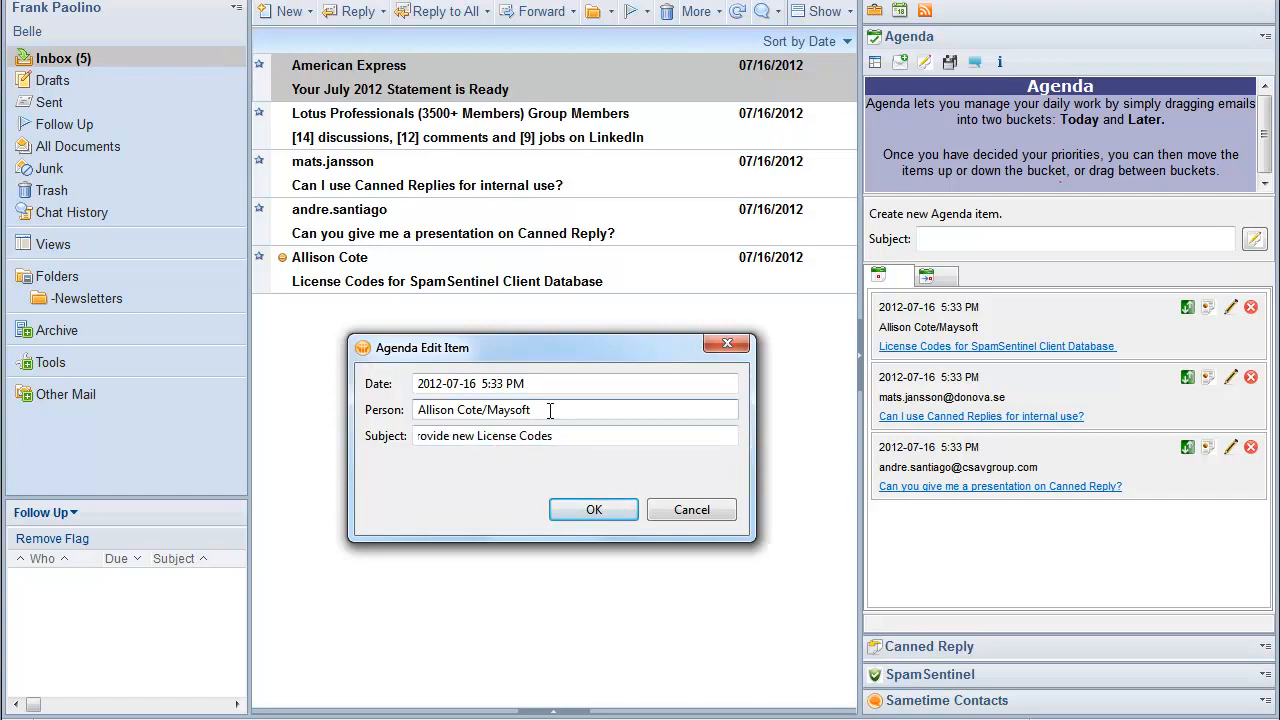
{"action": "left_click", "coordinate": [592, 510]}
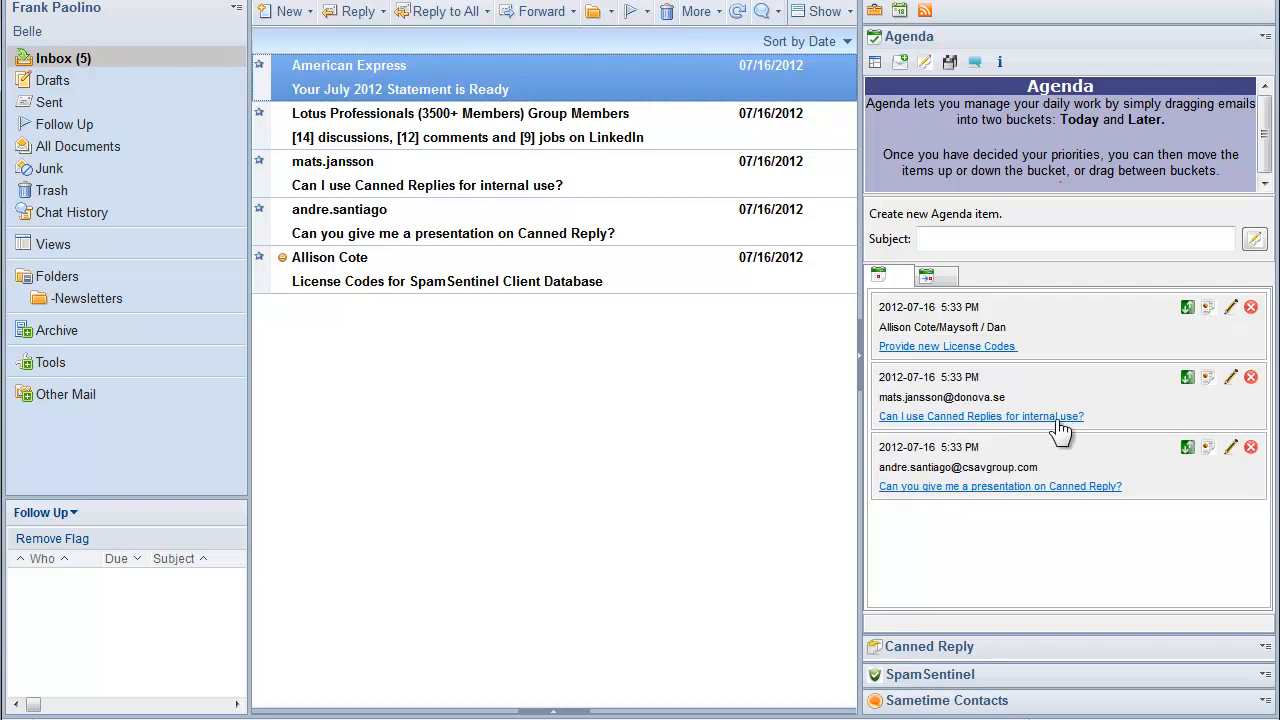
- Save the renamed item with Dan added, then send the presentation request to Later
{"action": "left_click", "coordinate": [980, 416]}
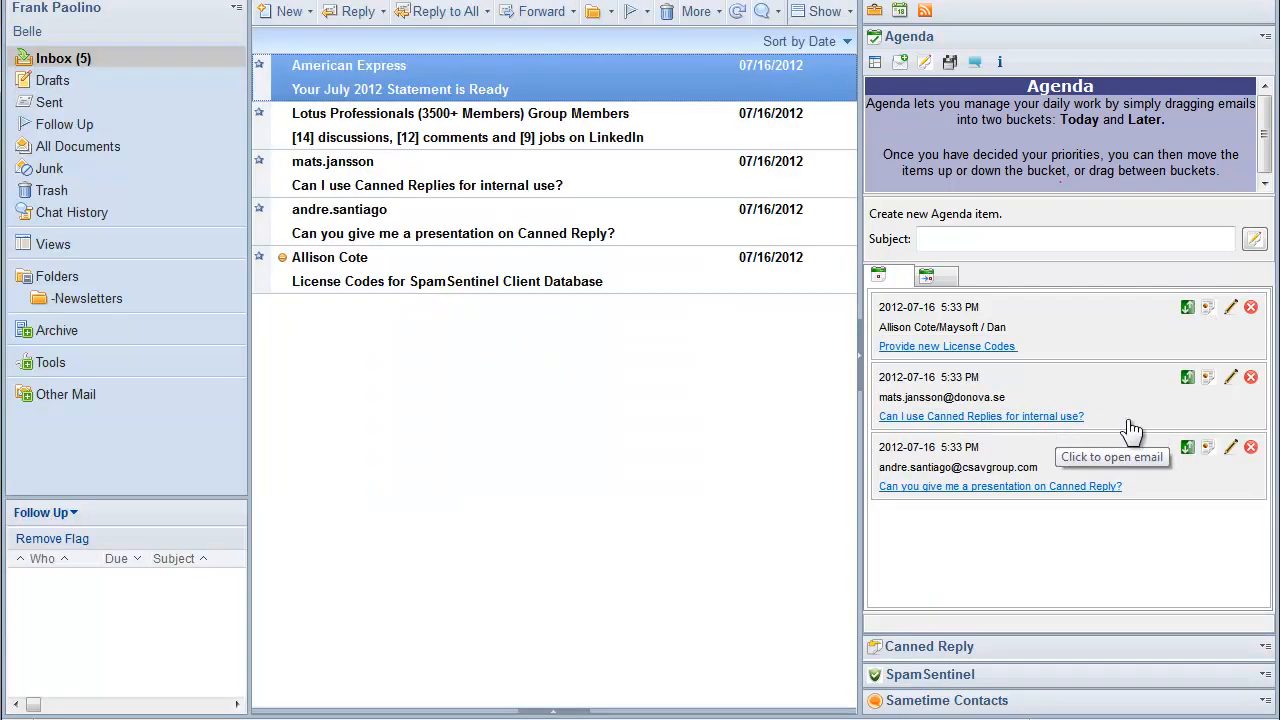
{"action": "mouse_move", "coordinate": [976, 476]}
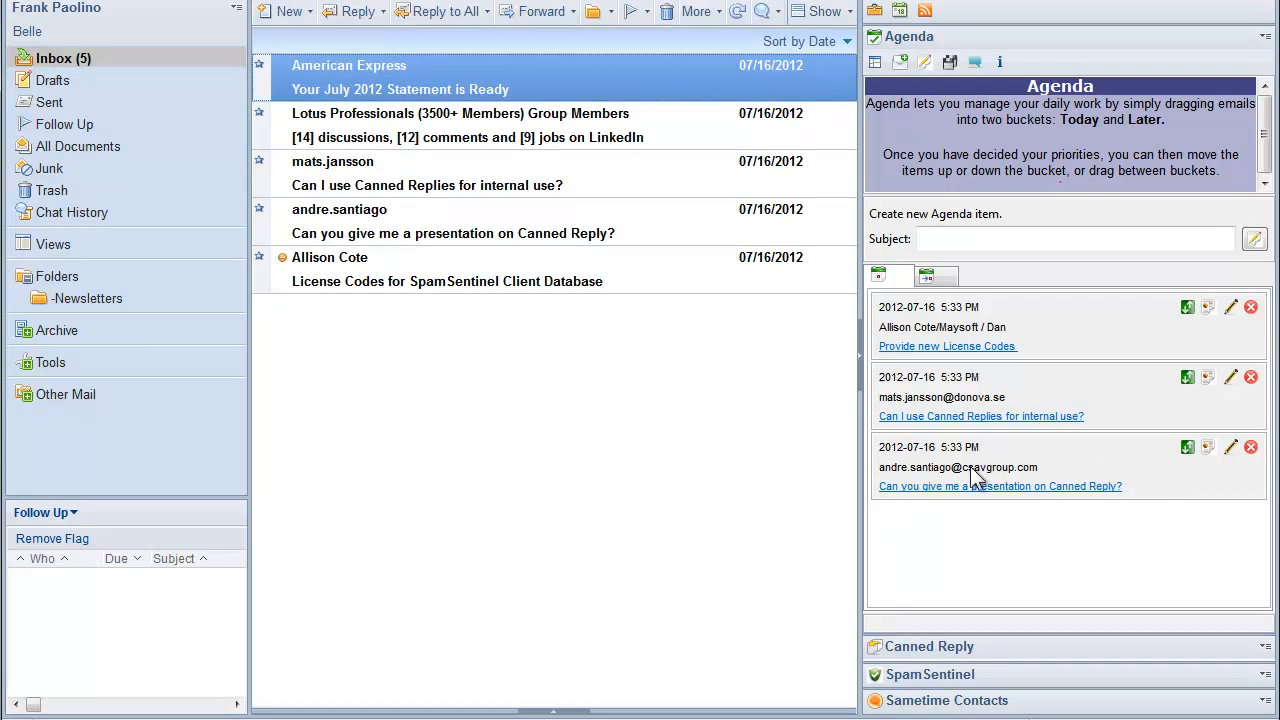
{"action": "mouse_move", "coordinate": [1172, 470]}
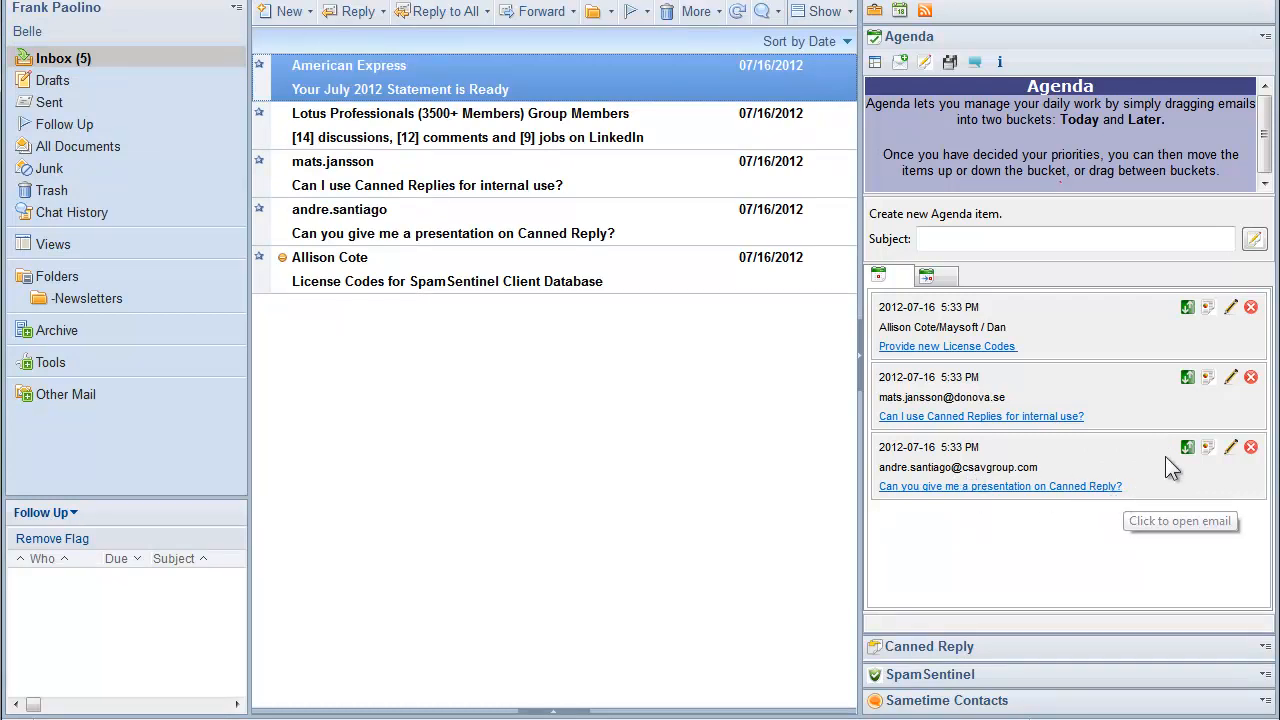
{"action": "mouse_move", "coordinate": [936, 276]}
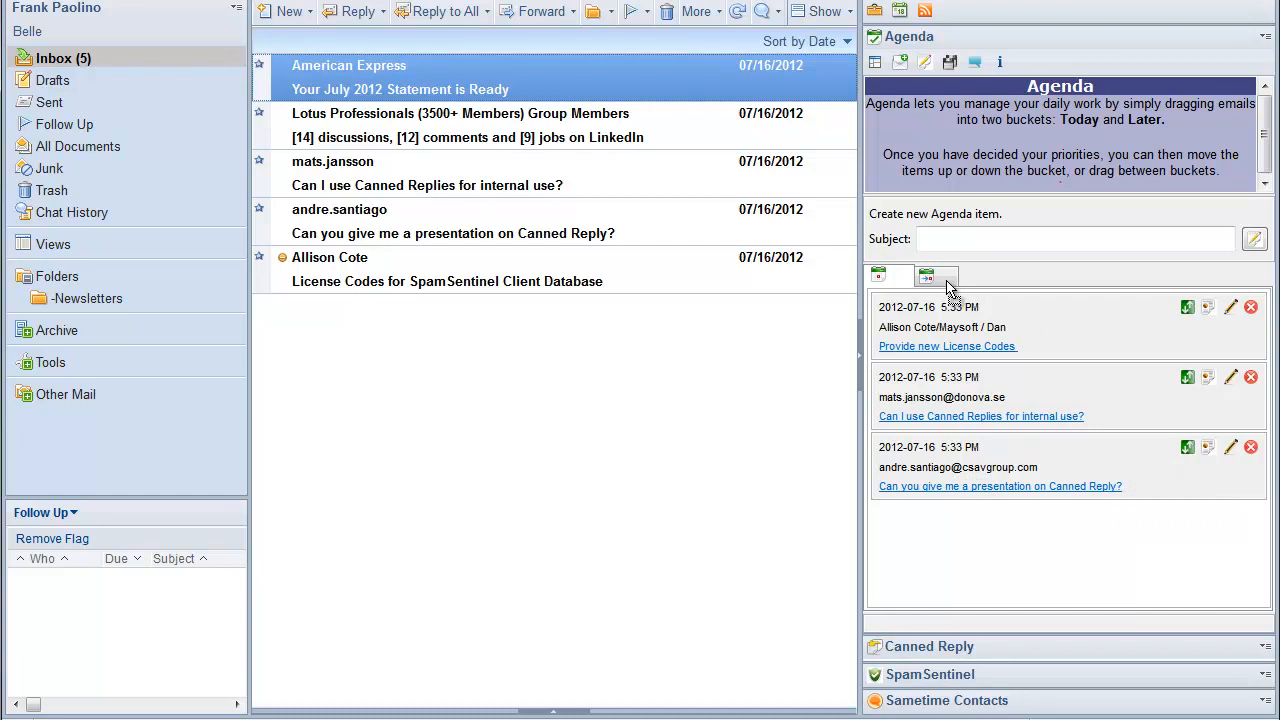
{"action": "left_click", "coordinate": [936, 274]}
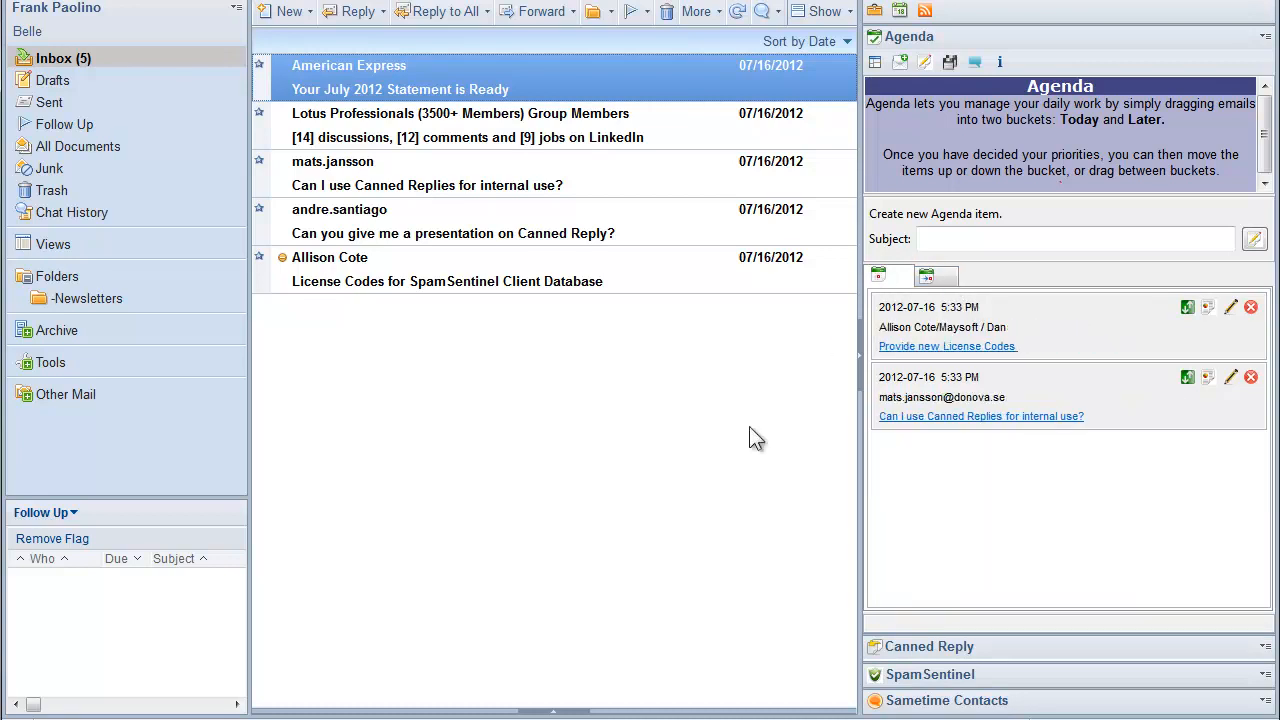
{"action": "mouse_move", "coordinate": [798, 444]}
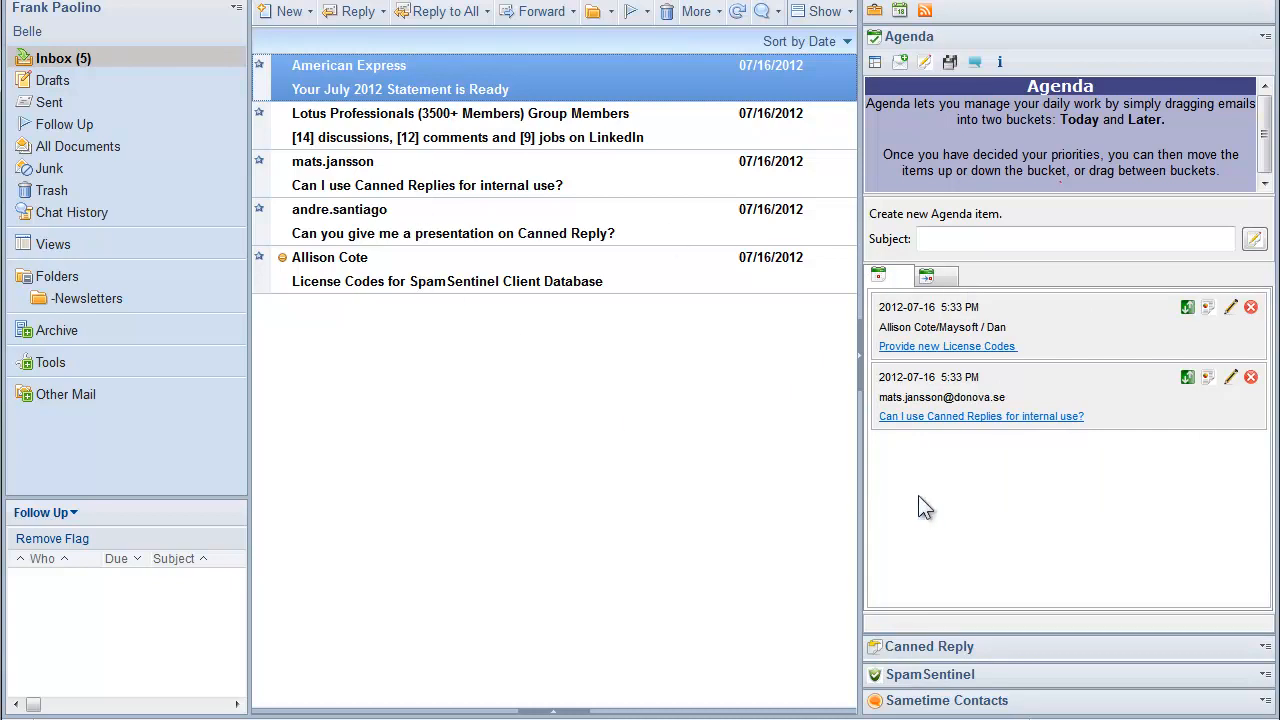
- Switch to the Later list and start editing the 'Purchase new Laptop' item
{"action": "left_click", "coordinate": [936, 276]}
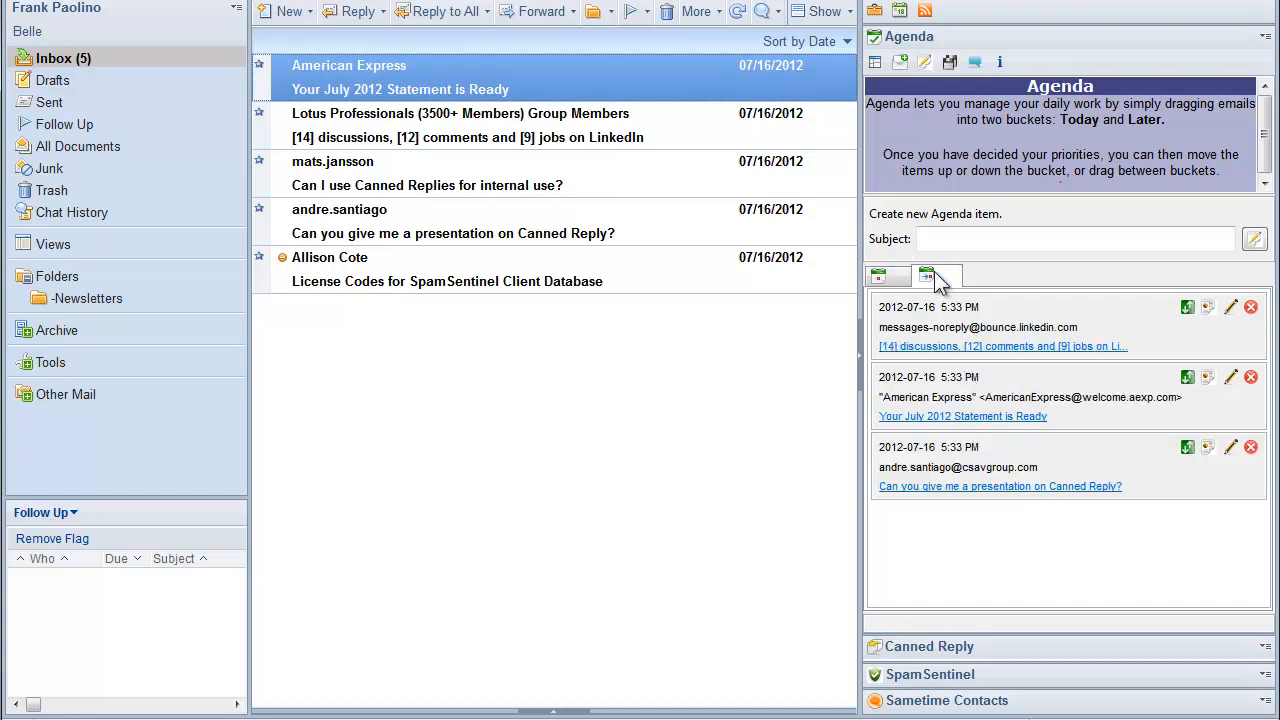
{"action": "mouse_move", "coordinate": [1180, 410]}
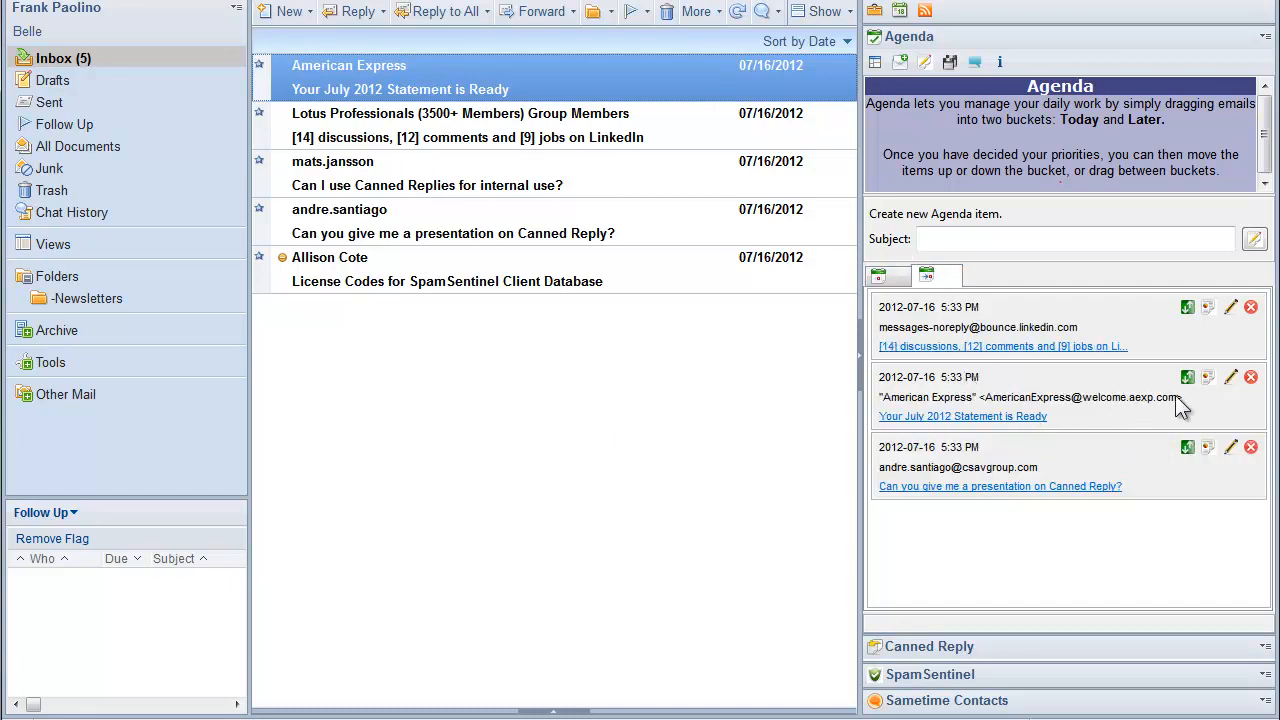
{"action": "left_click", "coordinate": [1252, 376]}
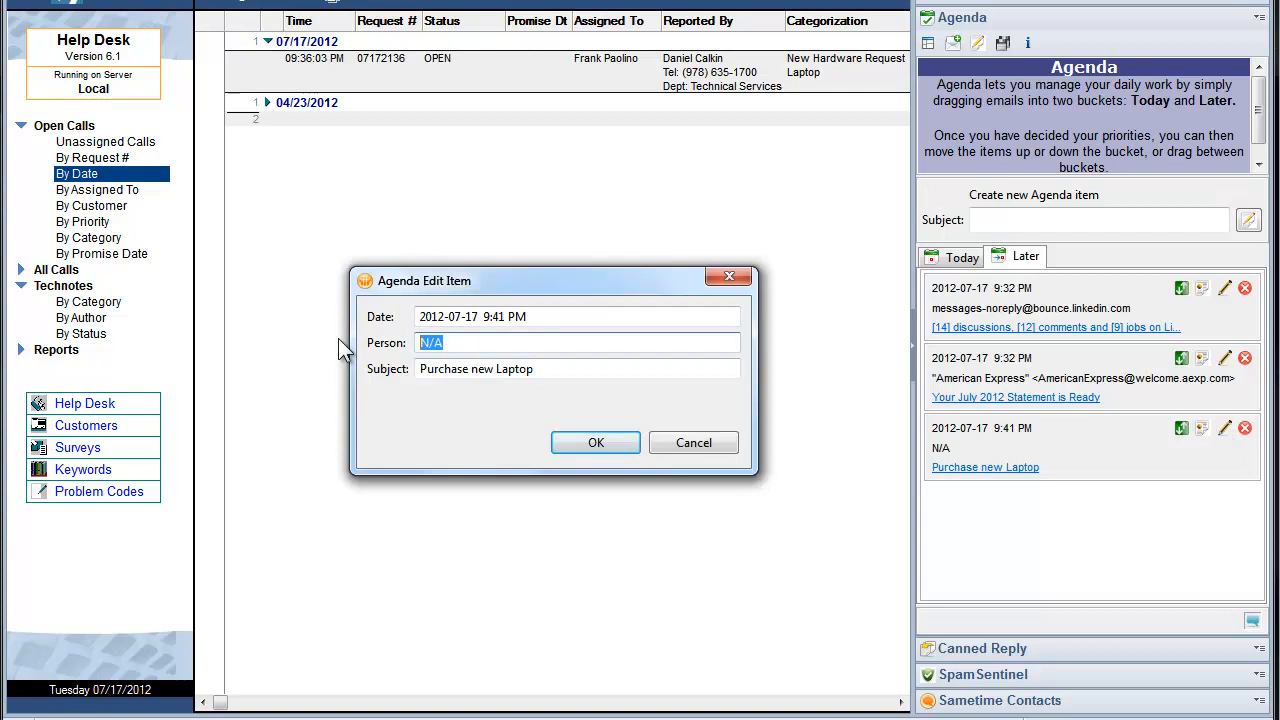
- Set the Purchase new Laptop item's person to Dan and save it
{"action": "type", "text": "Dan"}
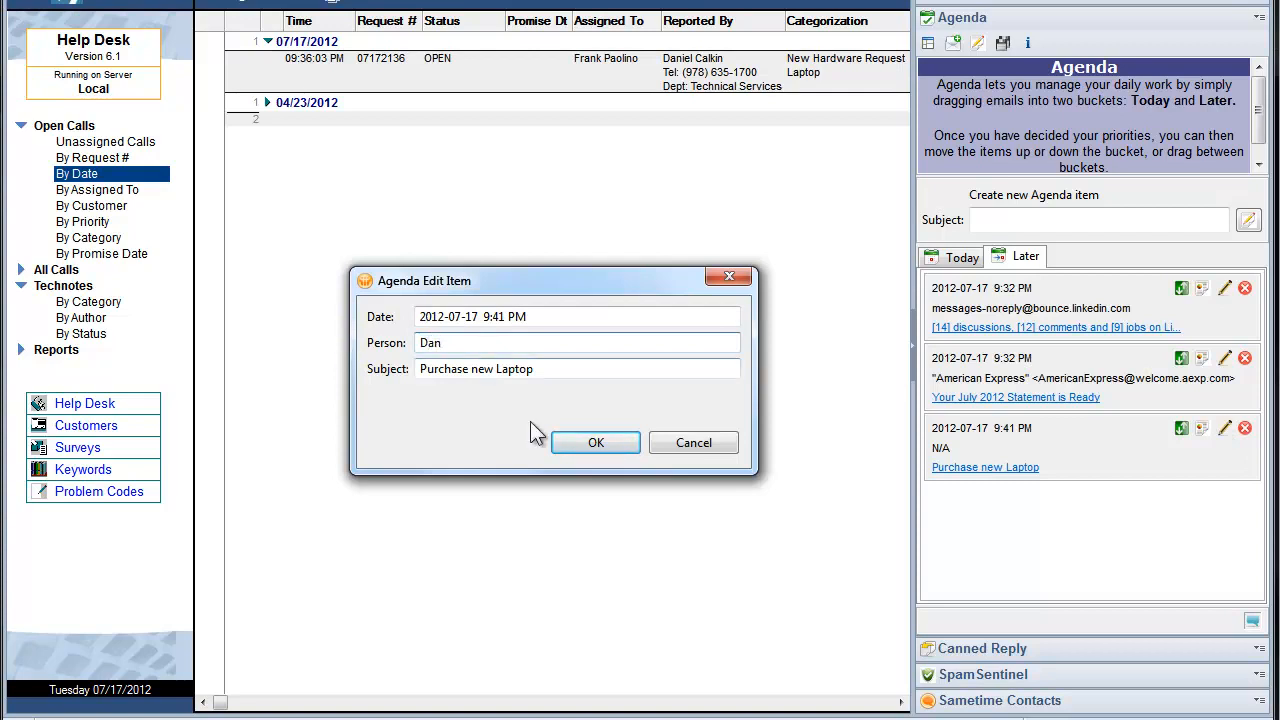
{"action": "left_click", "coordinate": [596, 442]}
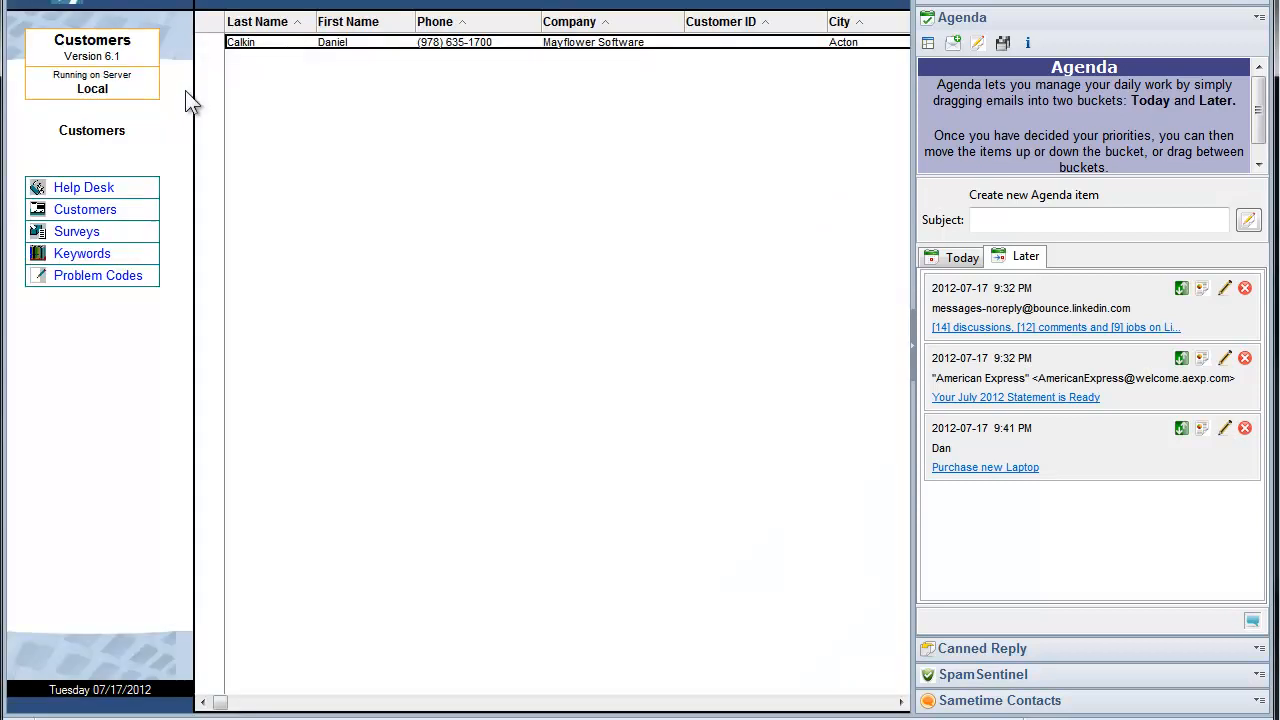
{"action": "mouse_move", "coordinate": [390, 56]}
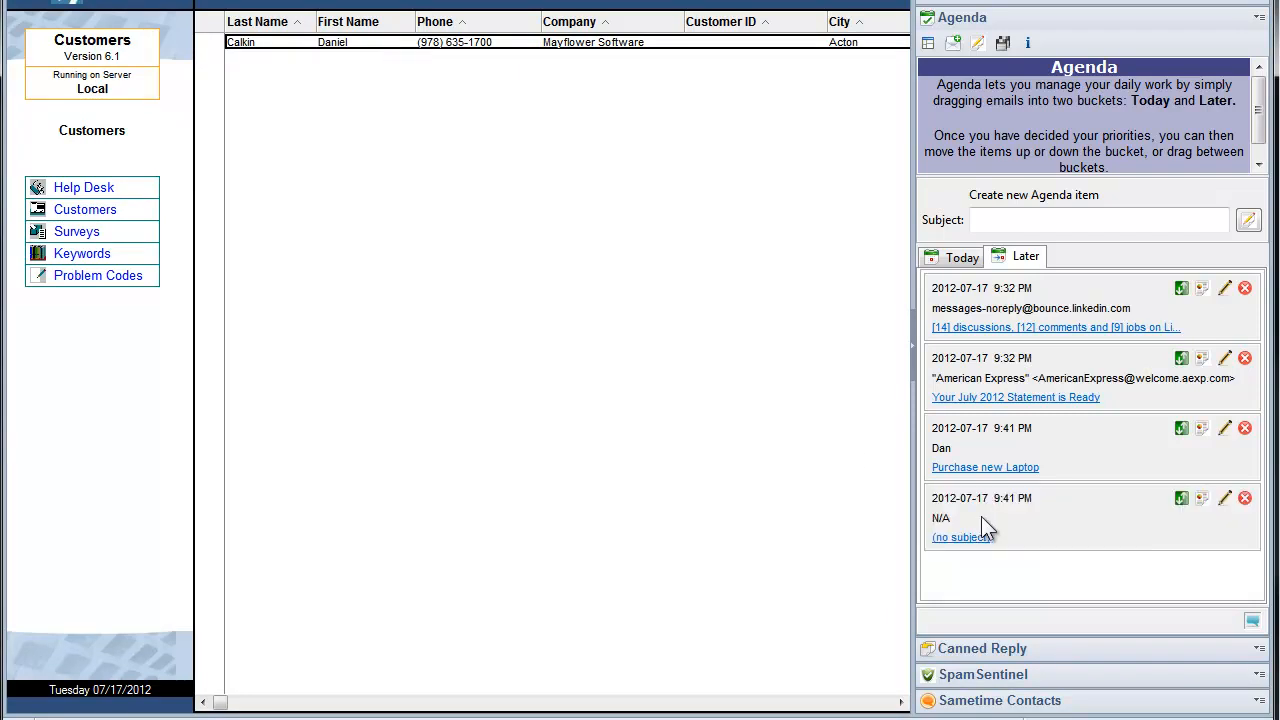
- Give the new Later agenda item the subject 'Call Dan' and save it
{"action": "left_click", "coordinate": [1224, 498]}
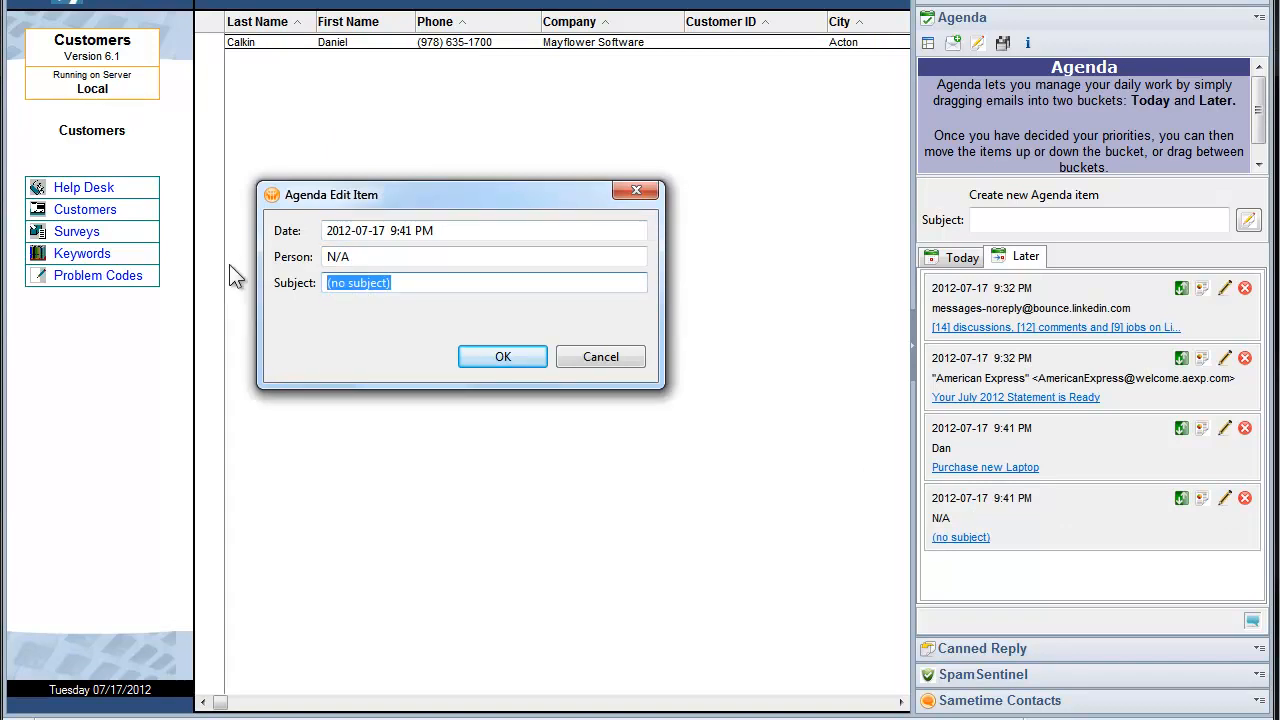
{"action": "type", "text": "Call Dan"}
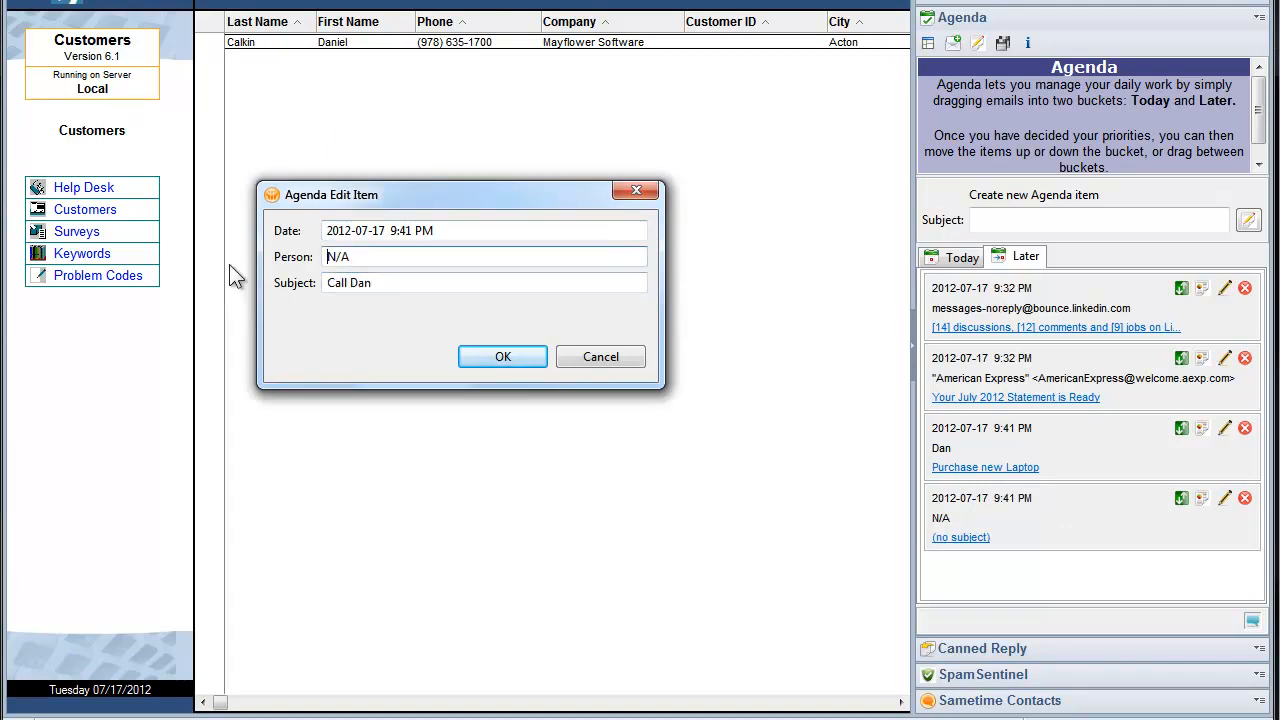
{"action": "left_click", "coordinate": [502, 356]}
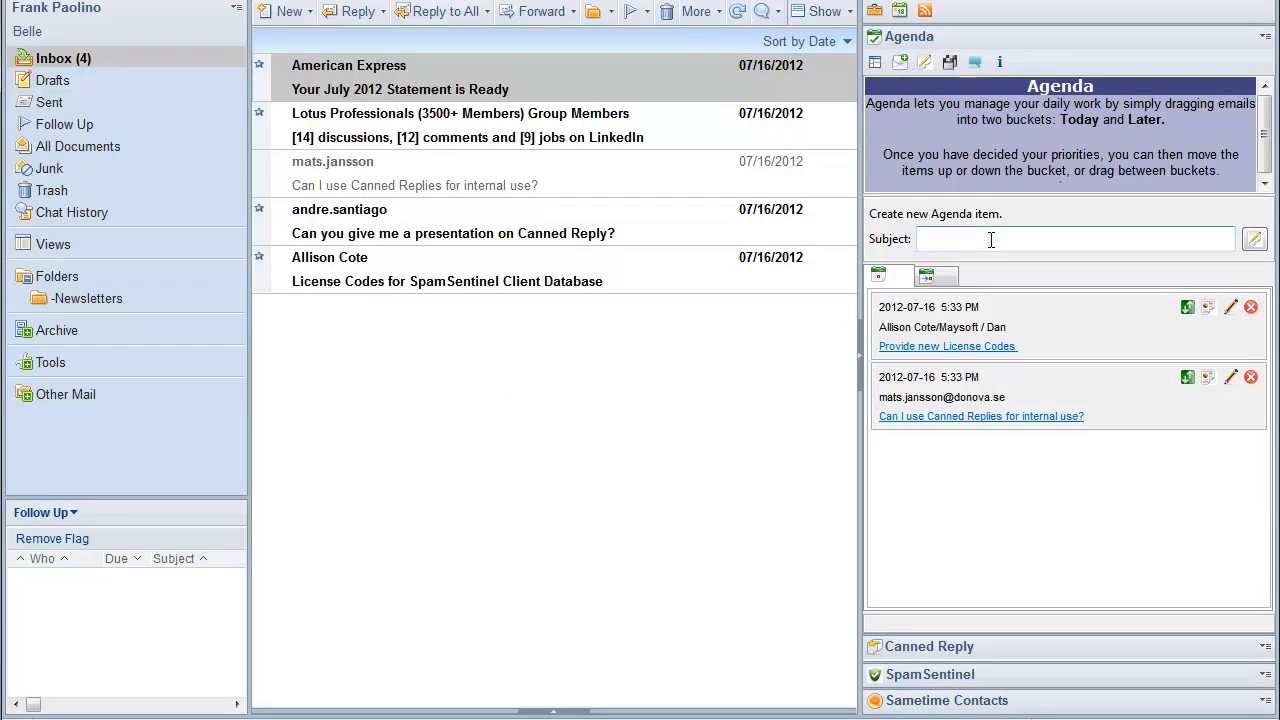
- Add an agenda item with the subject 'Install Lotus Notes 8.5.3'
{"action": "type", "text": "Inst"}
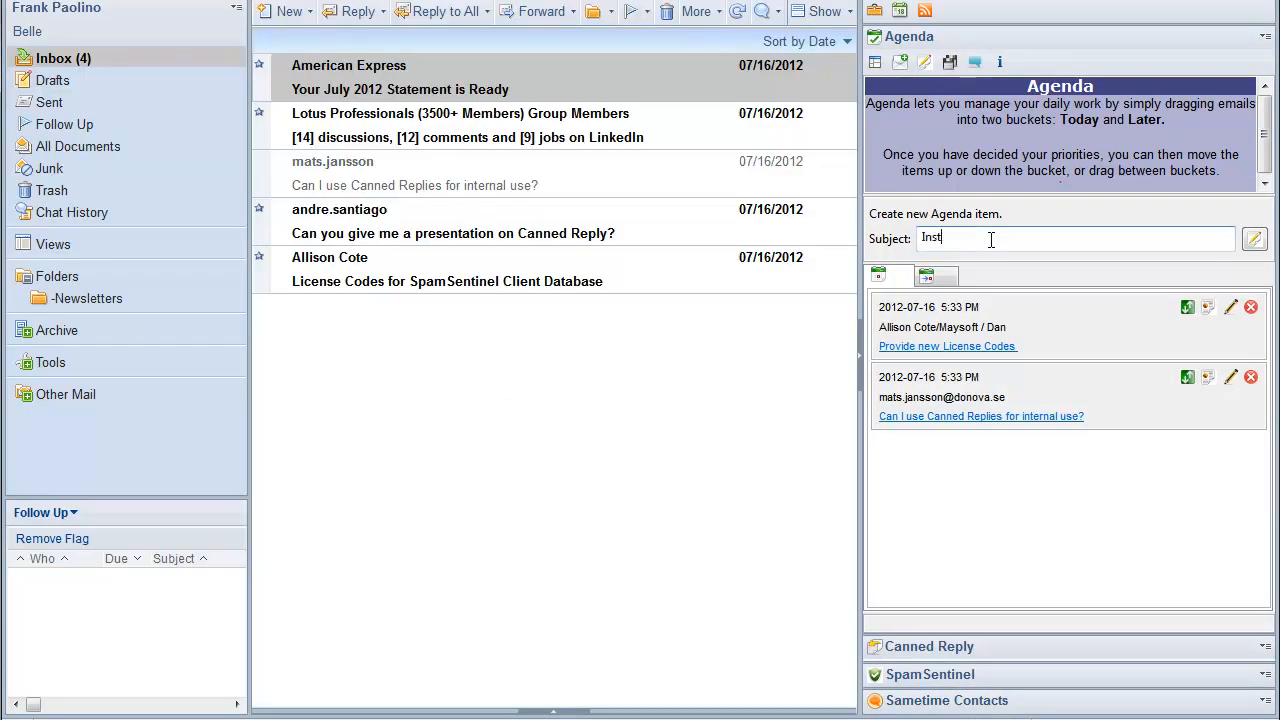
{"action": "type", "text": "Install Lotus N"}
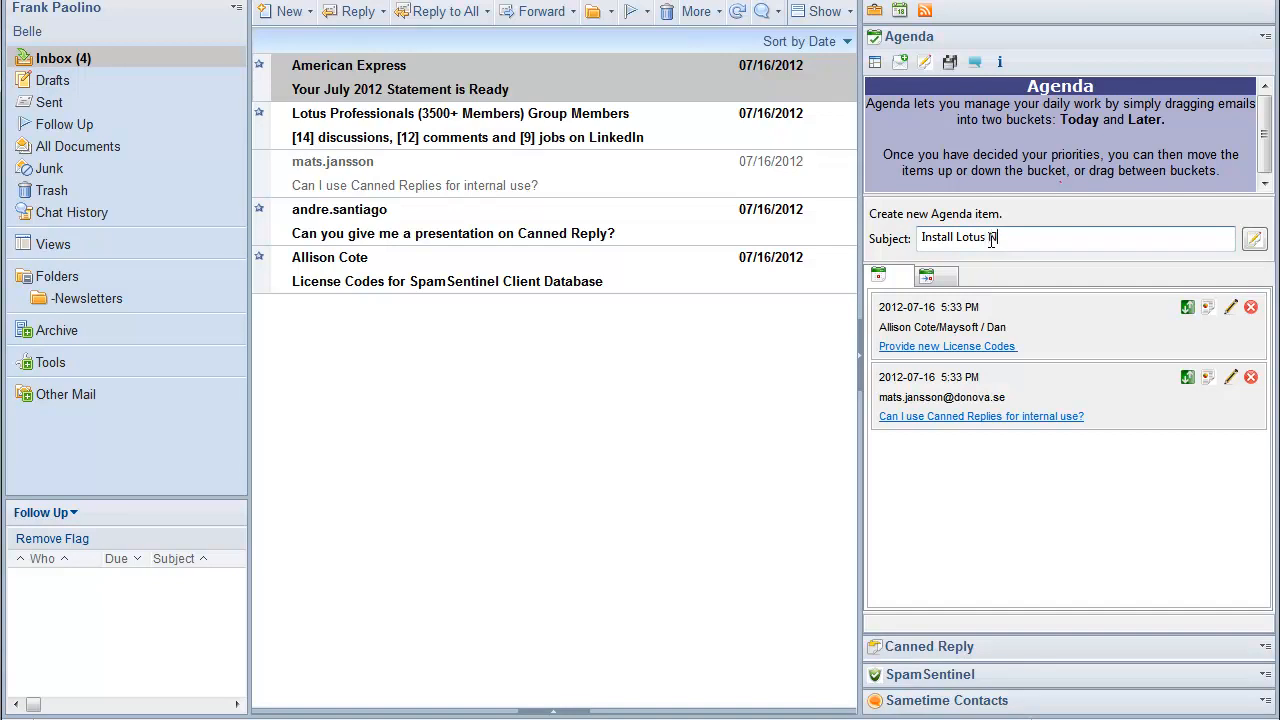
{"action": "type", "text": "otes 8."}
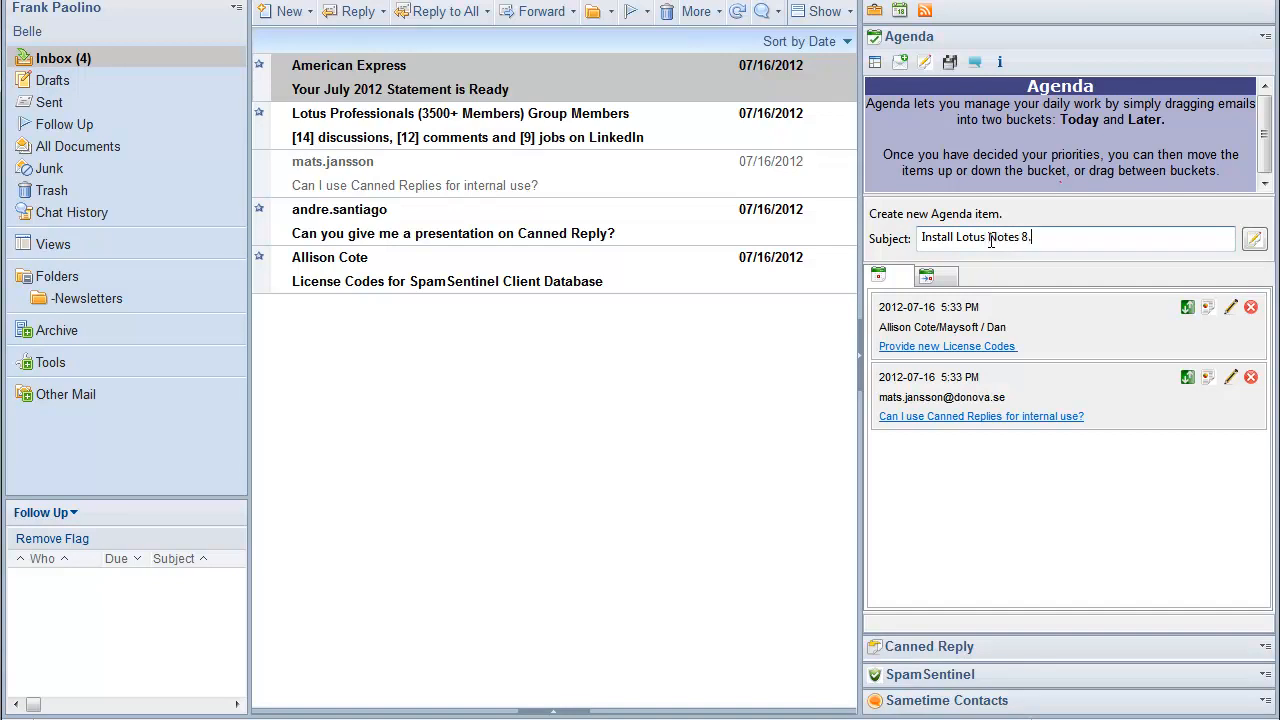
{"action": "type", "text": "5.3"}
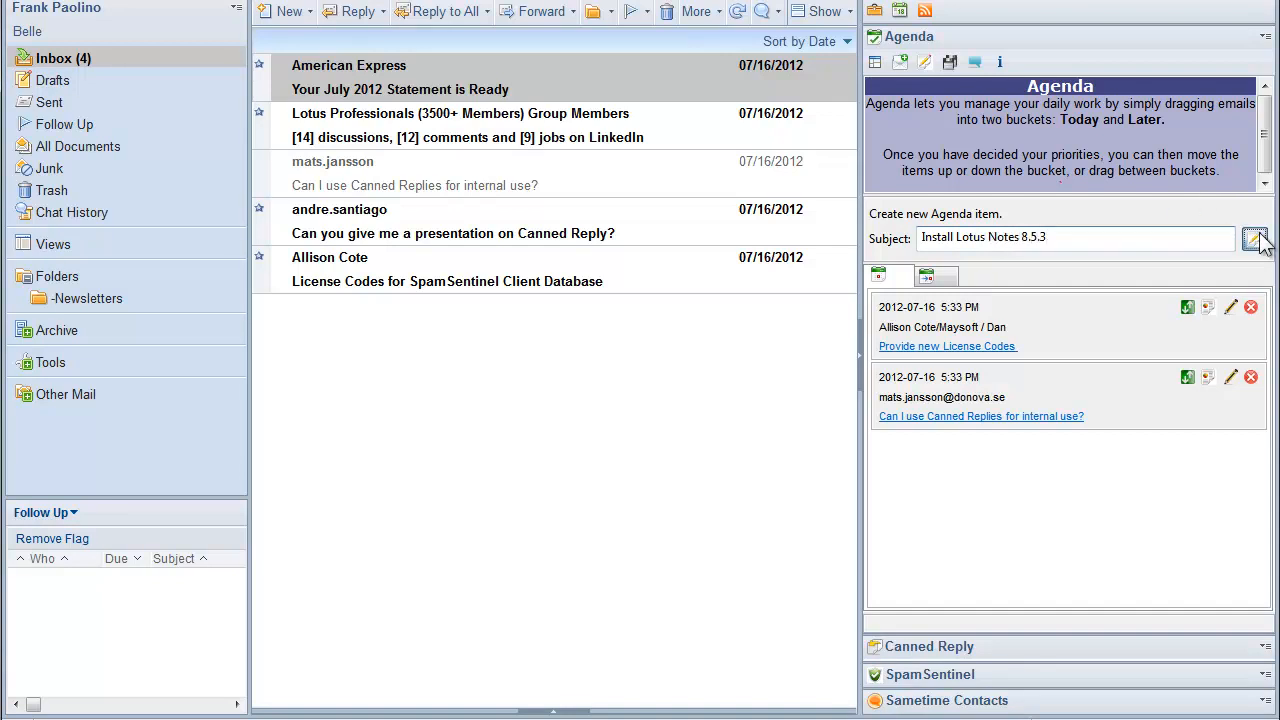
{"action": "left_click", "coordinate": [1256, 238]}
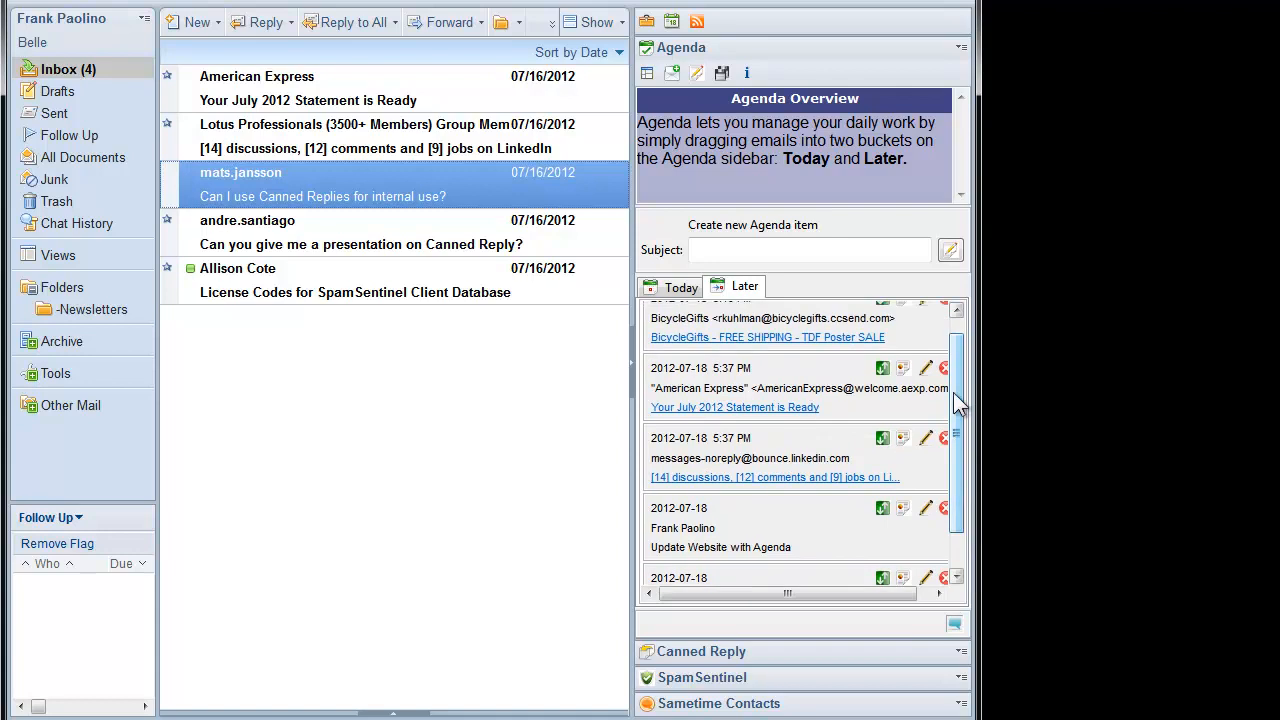
- Run the Agenda in its own window via Open in New Window and show its Later list
{"action": "left_click", "coordinate": [958, 48]}
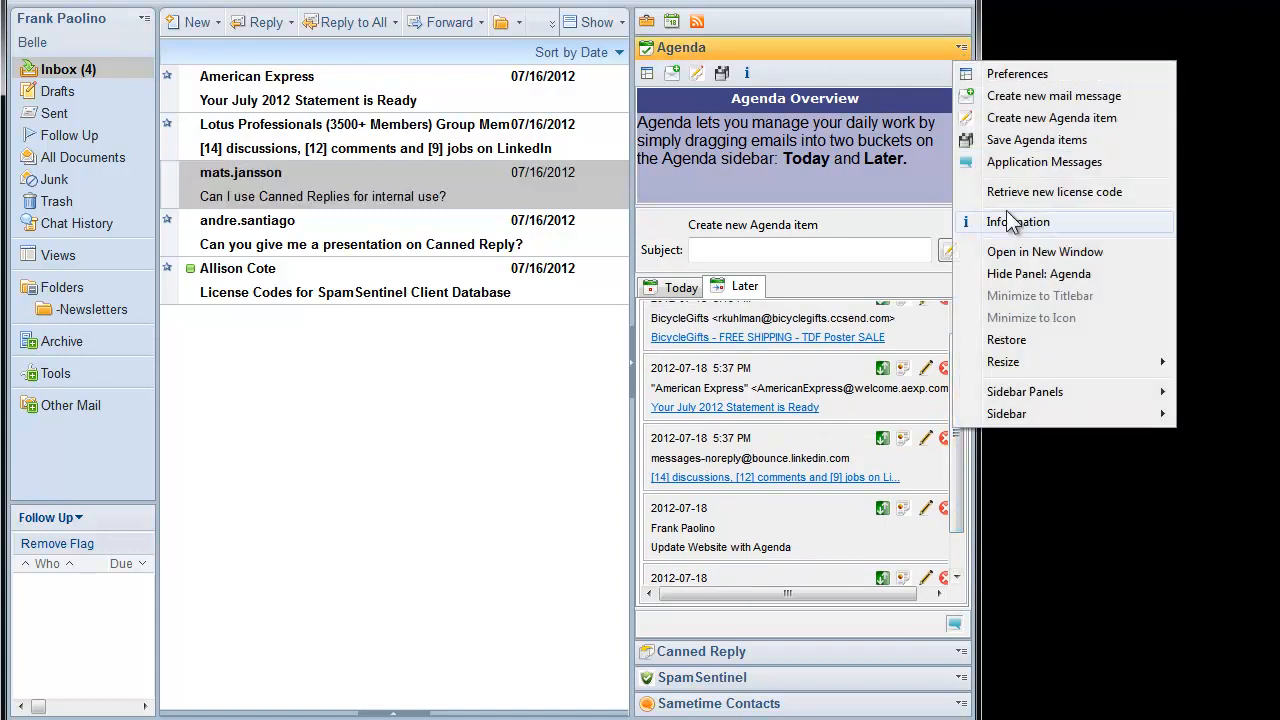
{"action": "left_click", "coordinate": [1044, 252]}
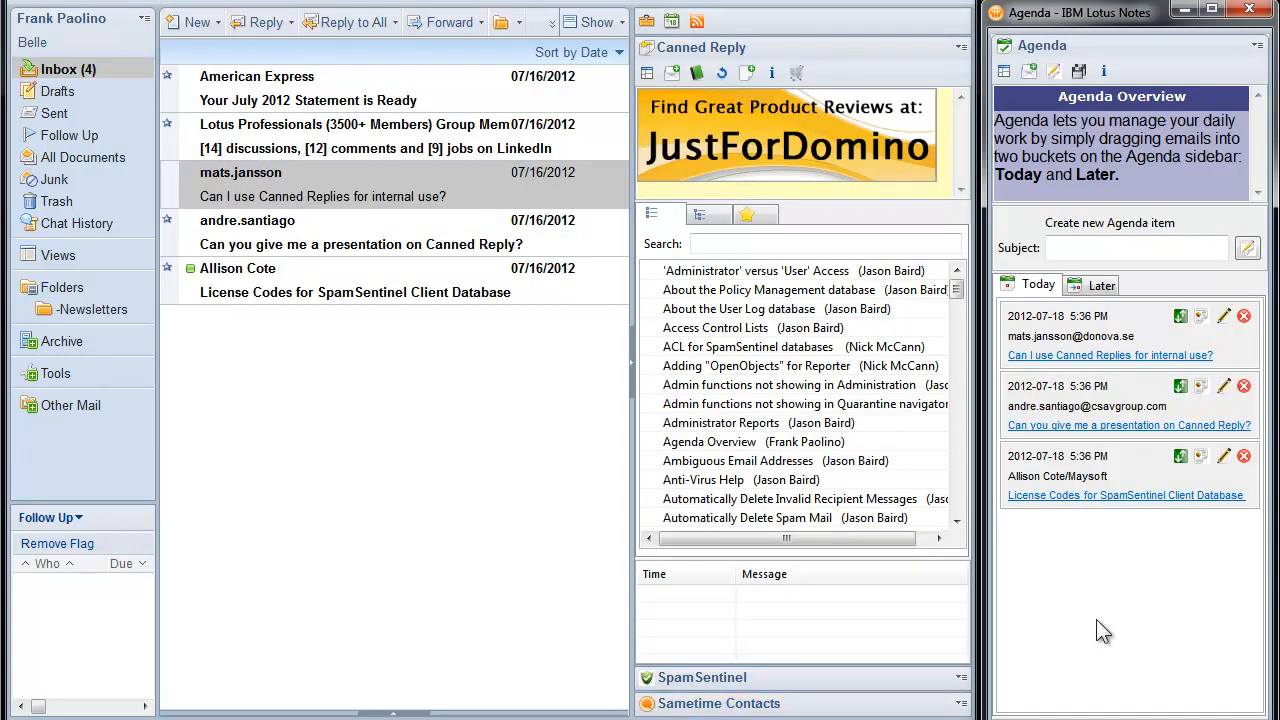
{"action": "left_click", "coordinate": [1100, 284]}
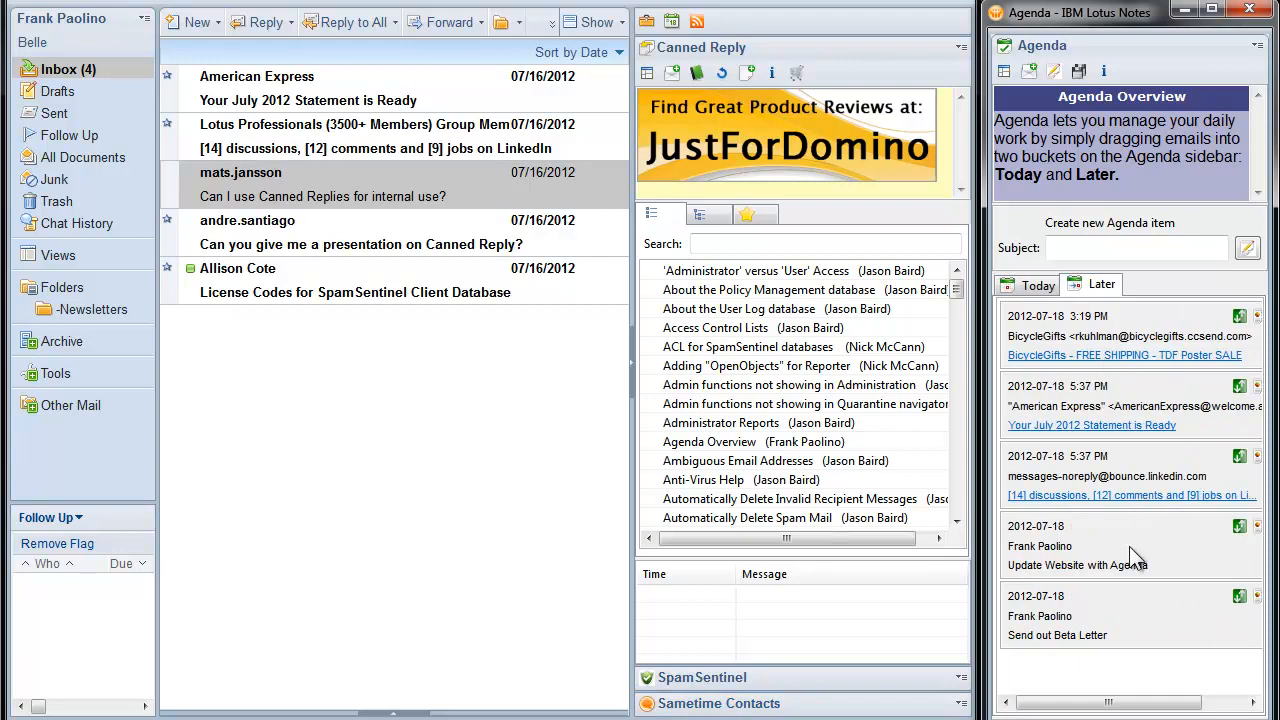
{"action": "mouse_move", "coordinate": [384, 180]}
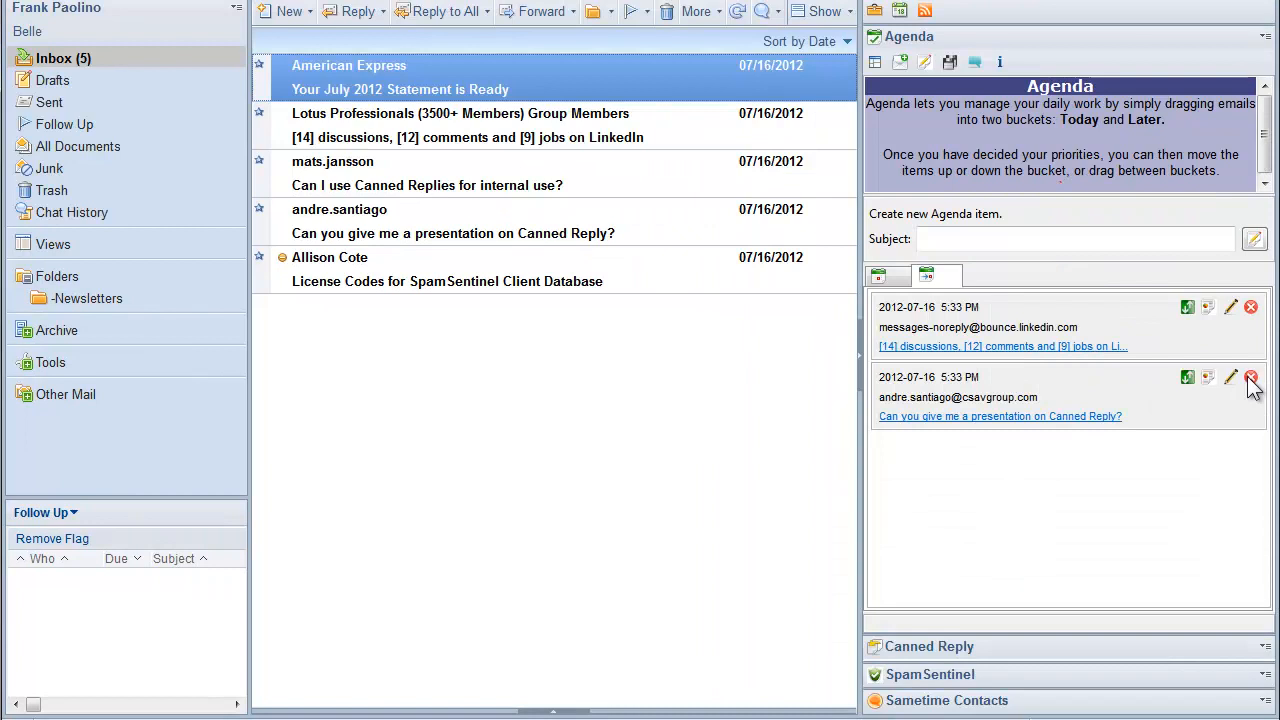
{"action": "mouse_move", "coordinate": [1258, 400]}
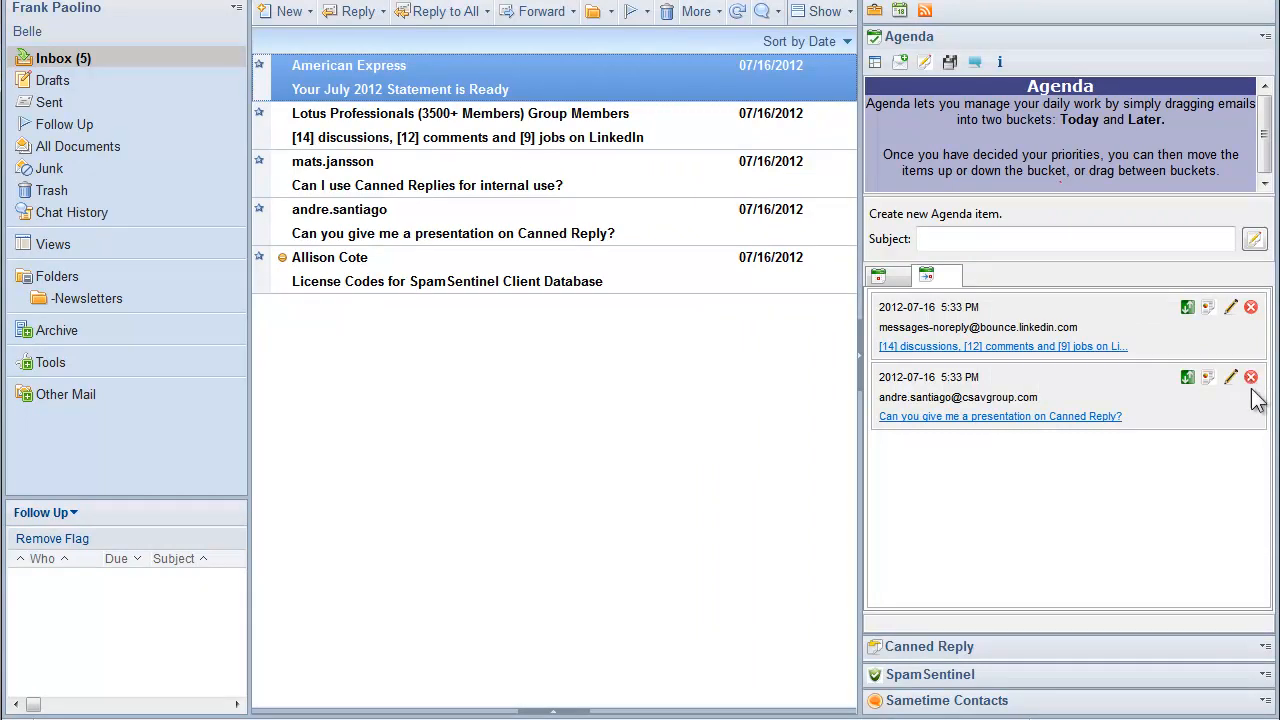